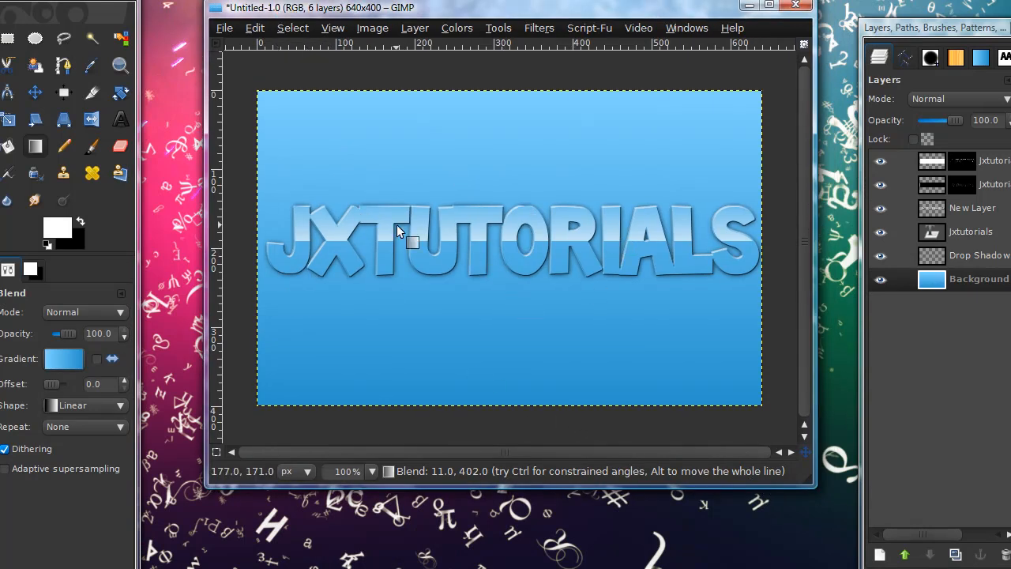
mouse_move(484, 171)
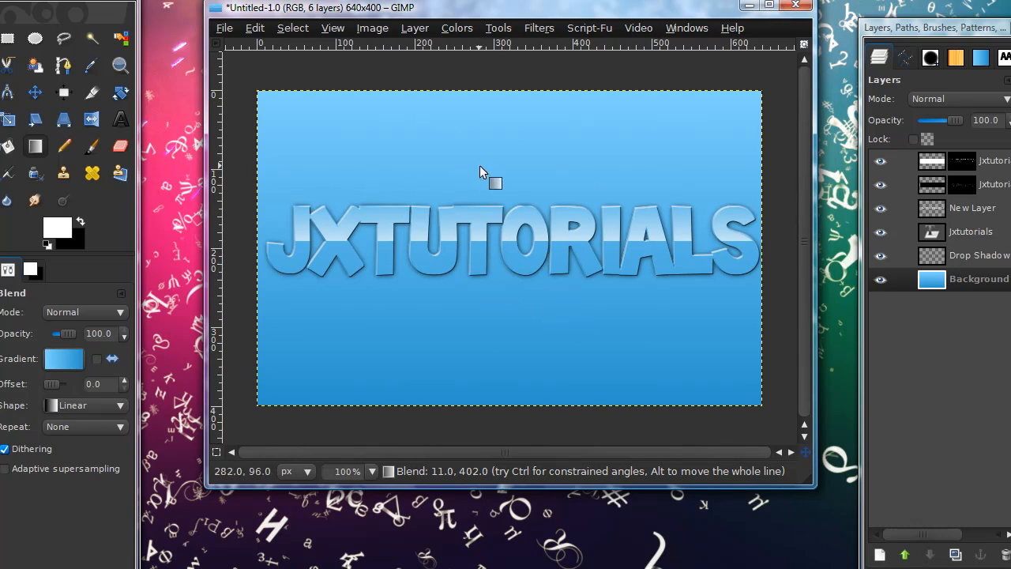
mouse_move(480, 173)
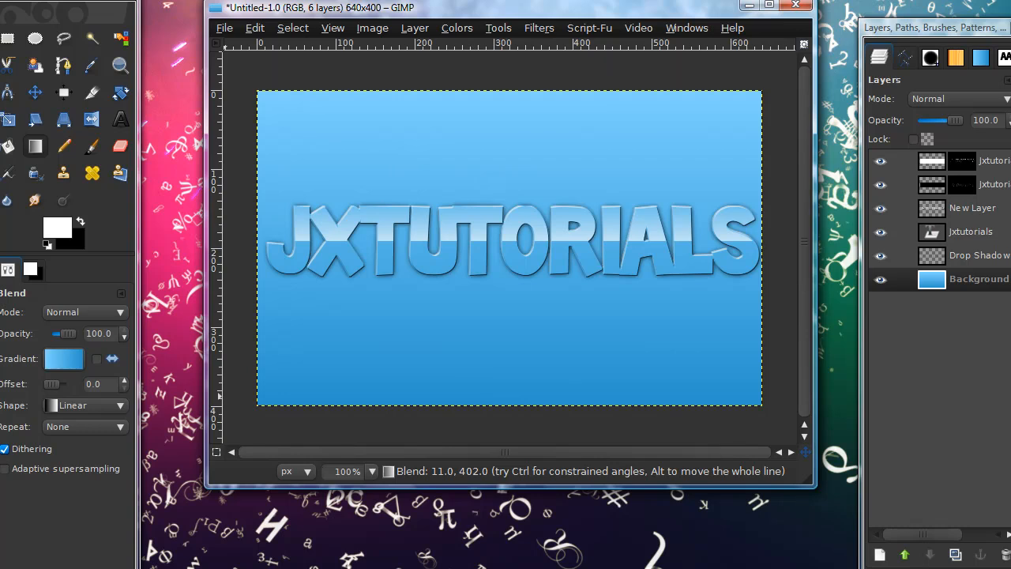
mouse_move(245, 438)
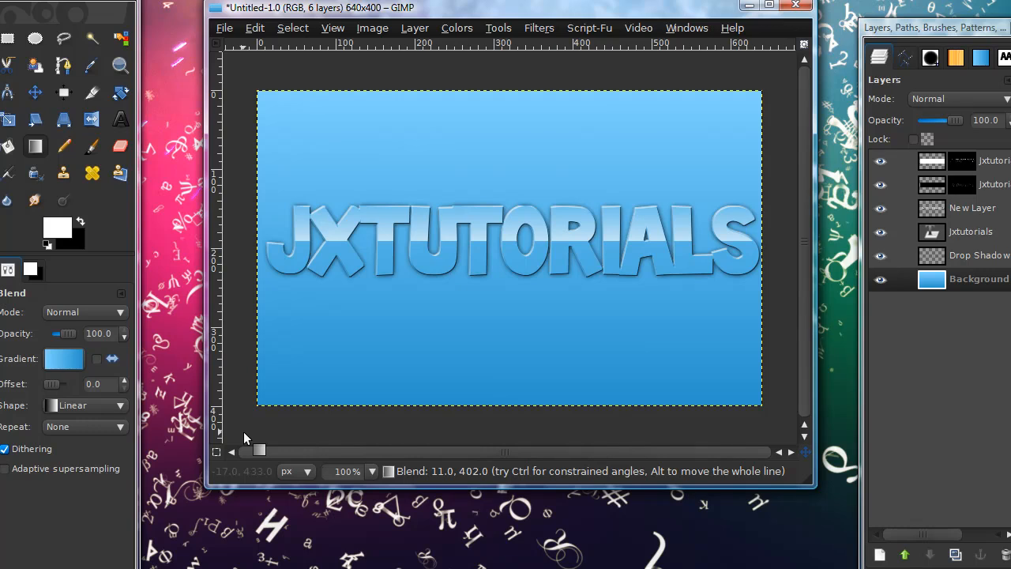
mouse_move(462, 109)
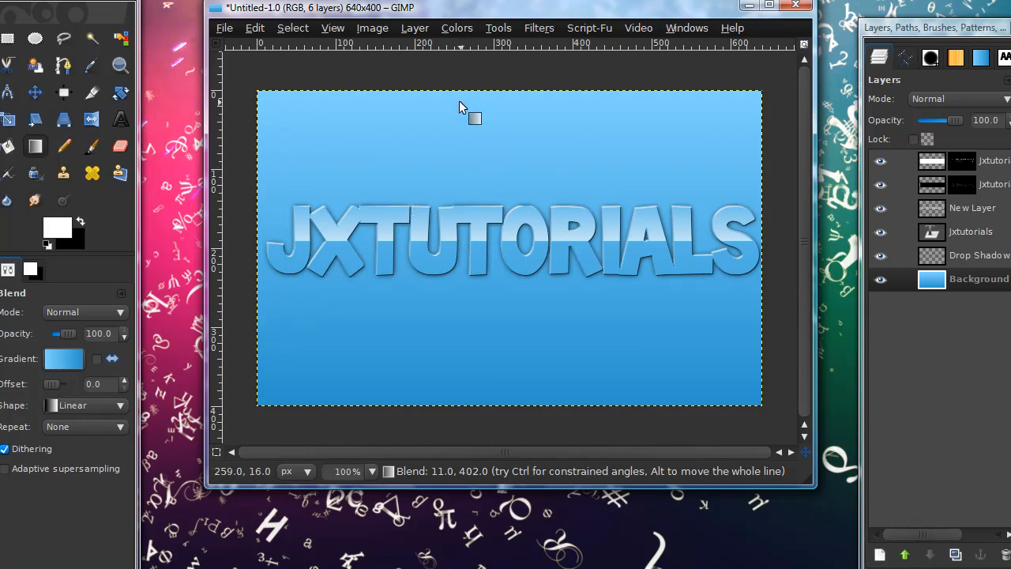
mouse_move(428, 180)
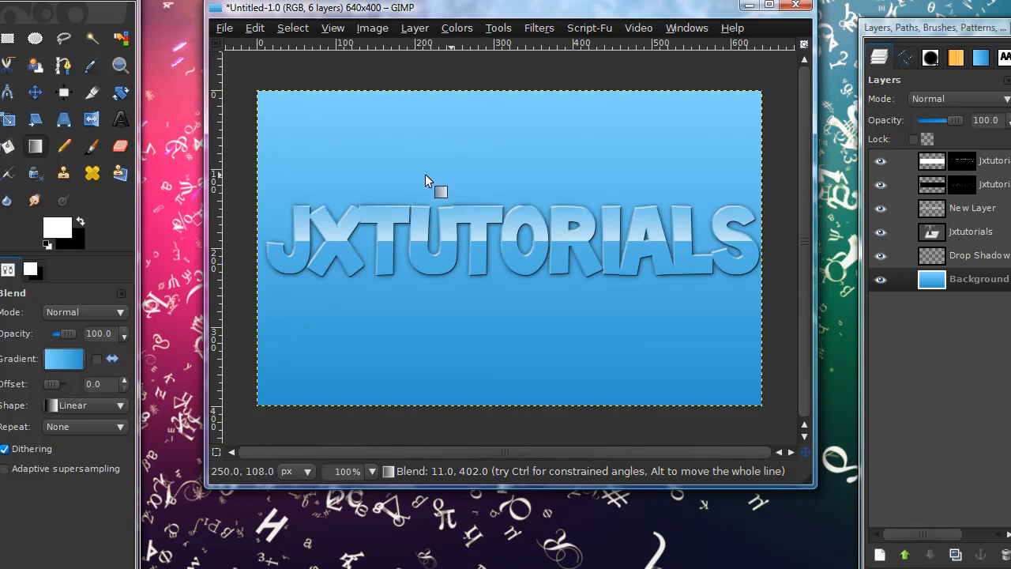
mouse_move(536, 275)
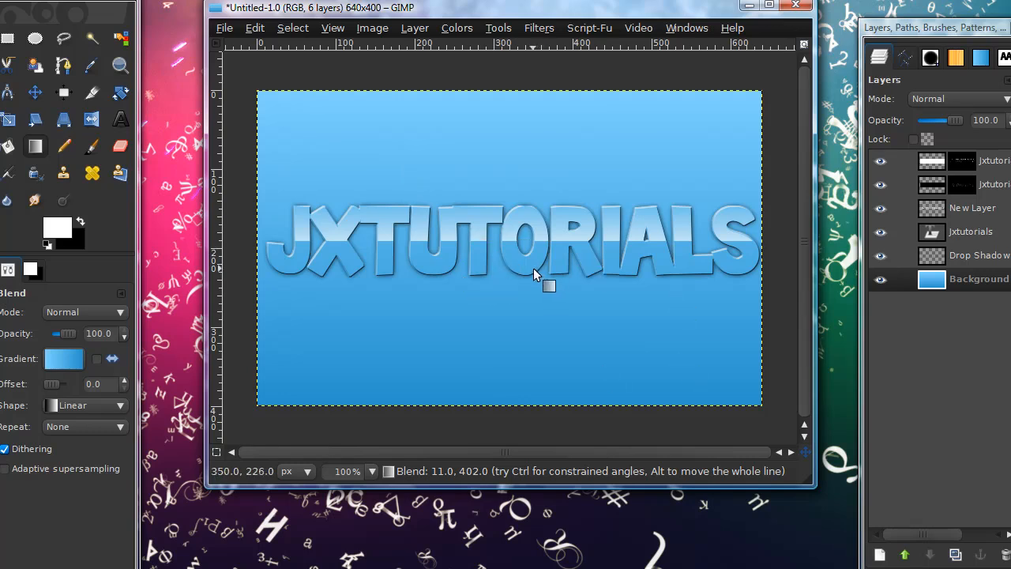
mouse_move(527, 221)
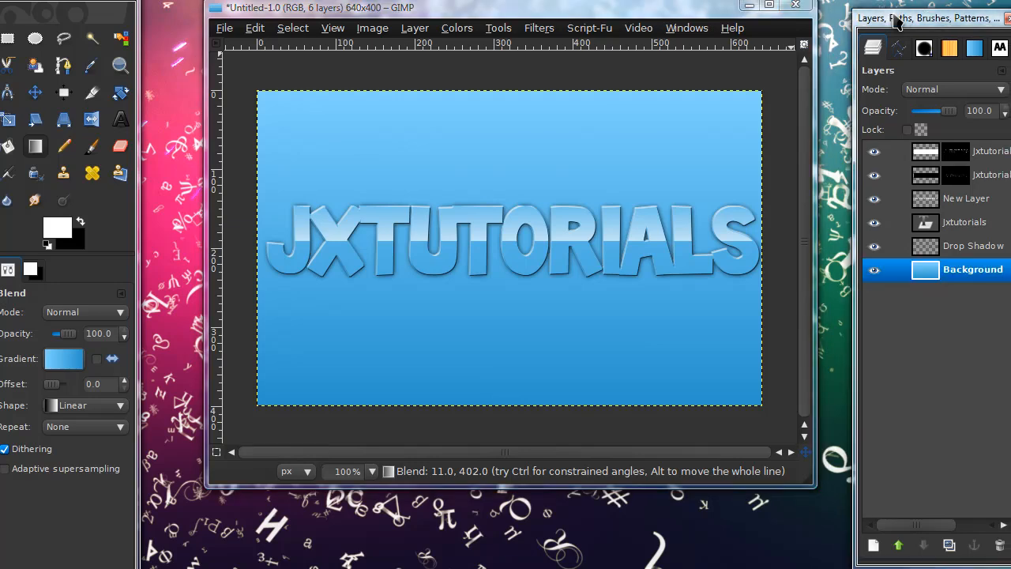
Create a 640×400 image with a light-to-deep blue vertical gradient background
left_click(225, 28)
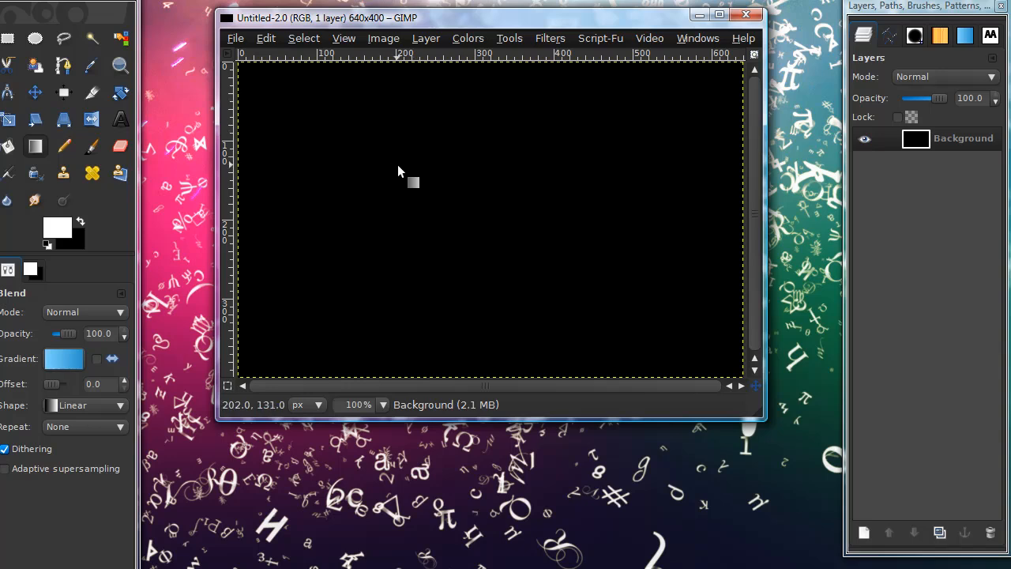
mouse_move(731, 128)
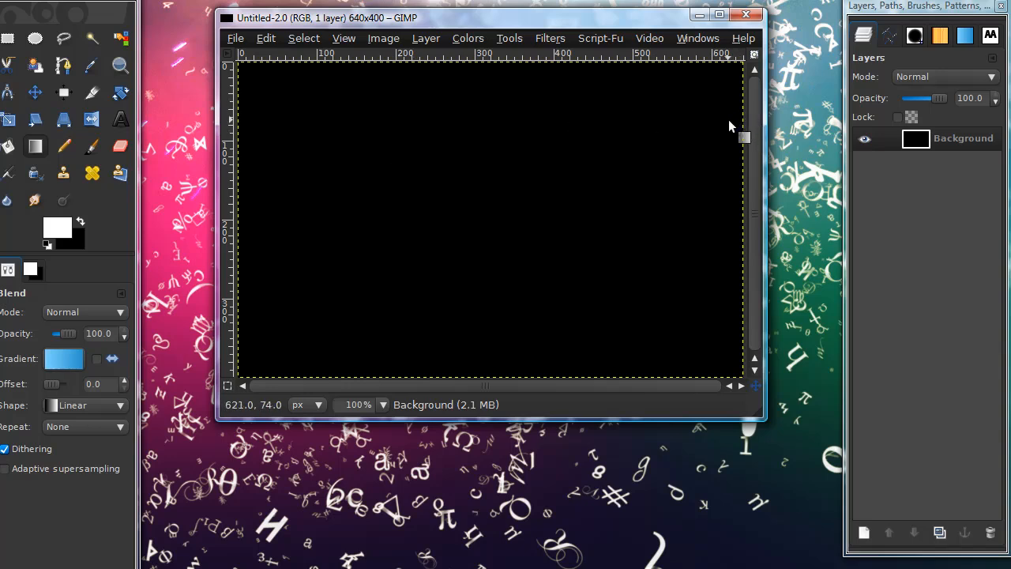
mouse_move(458, 75)
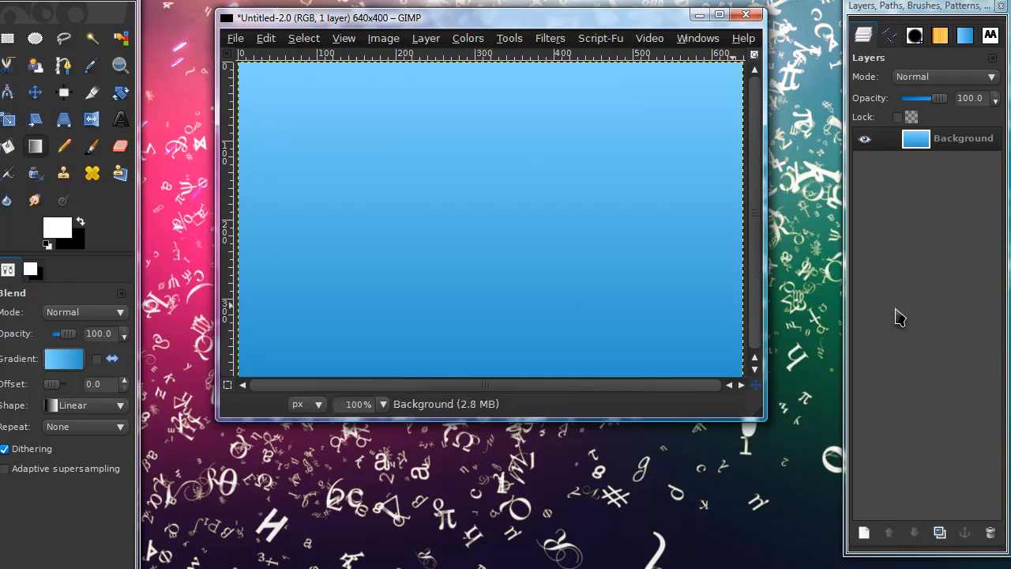
left_click(120, 119)
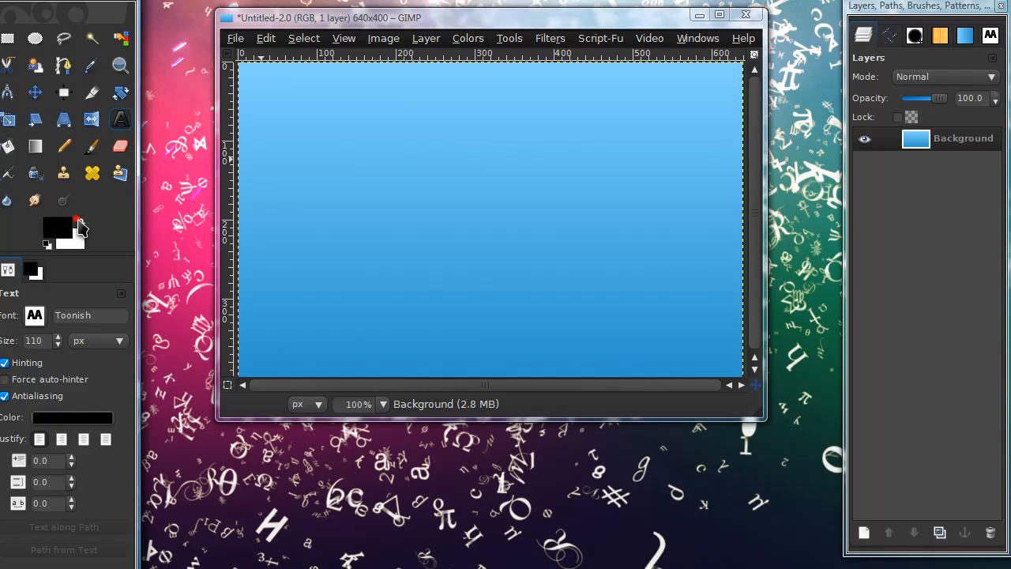
mouse_move(311, 213)
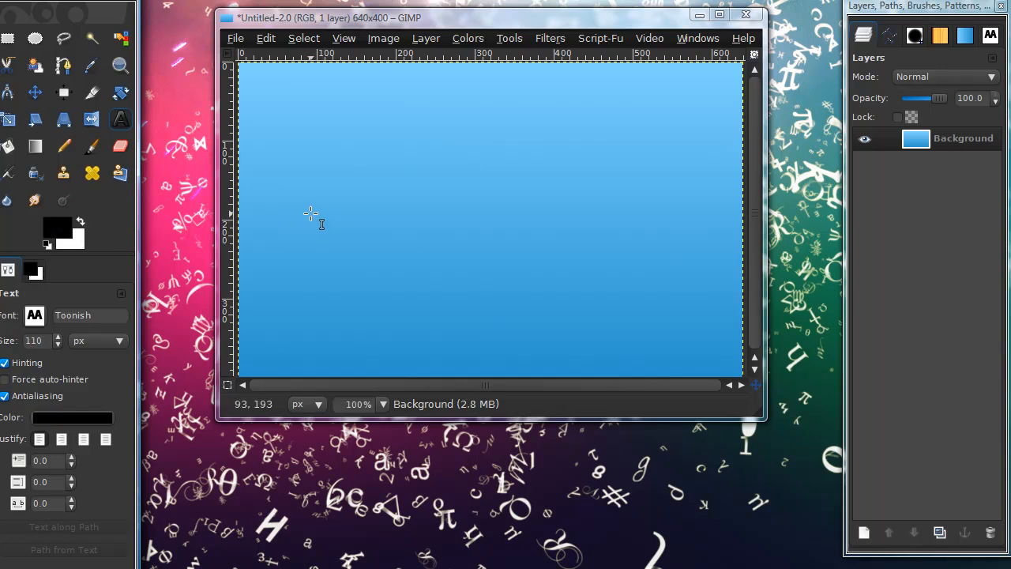
mouse_move(309, 215)
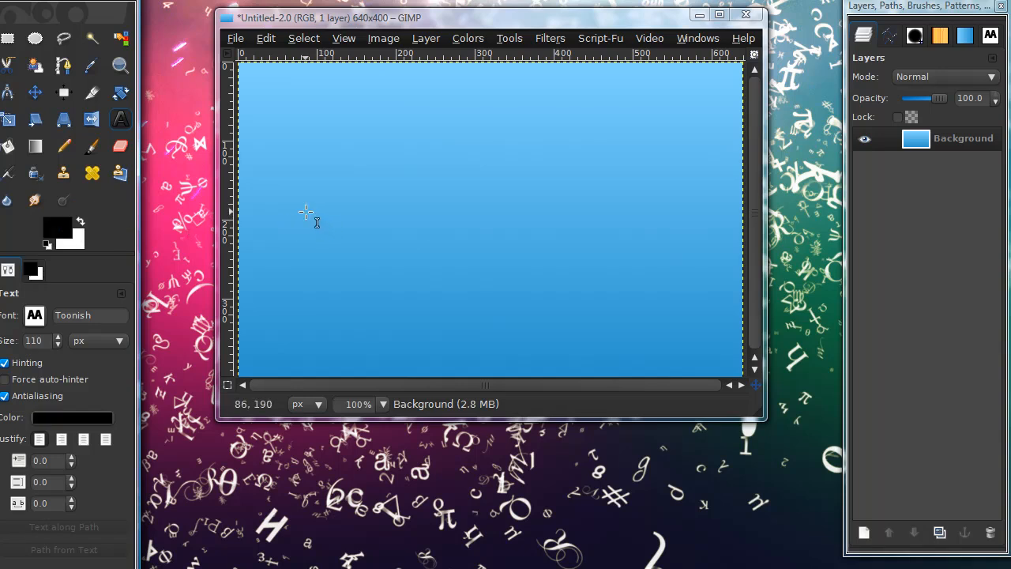
mouse_move(317, 180)
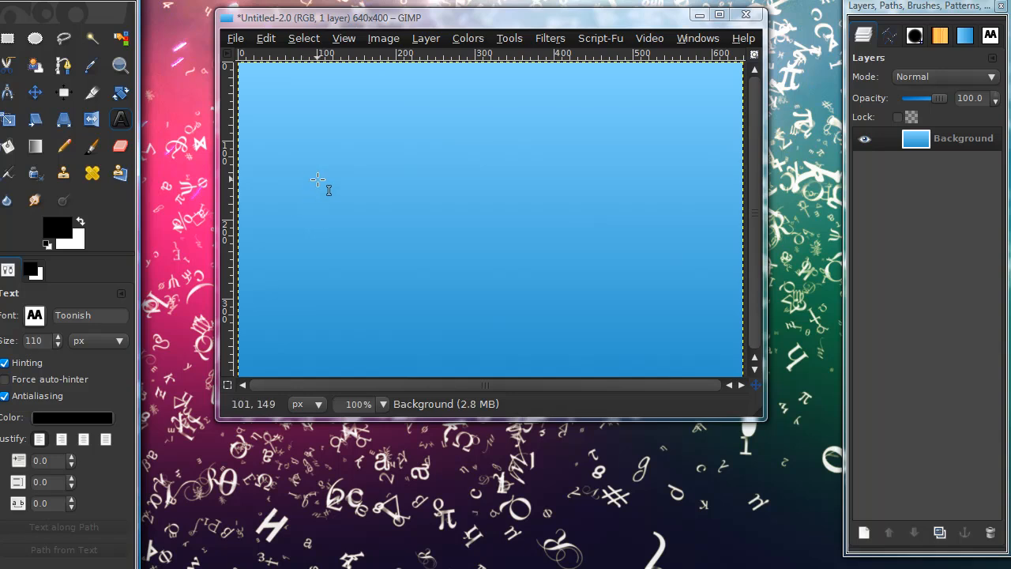
mouse_move(314, 175)
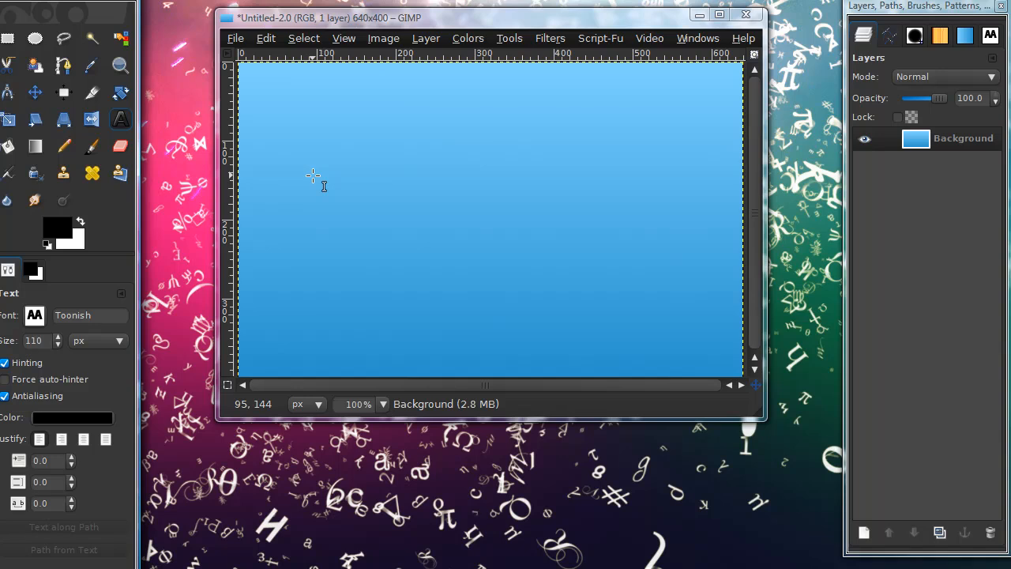
mouse_move(312, 175)
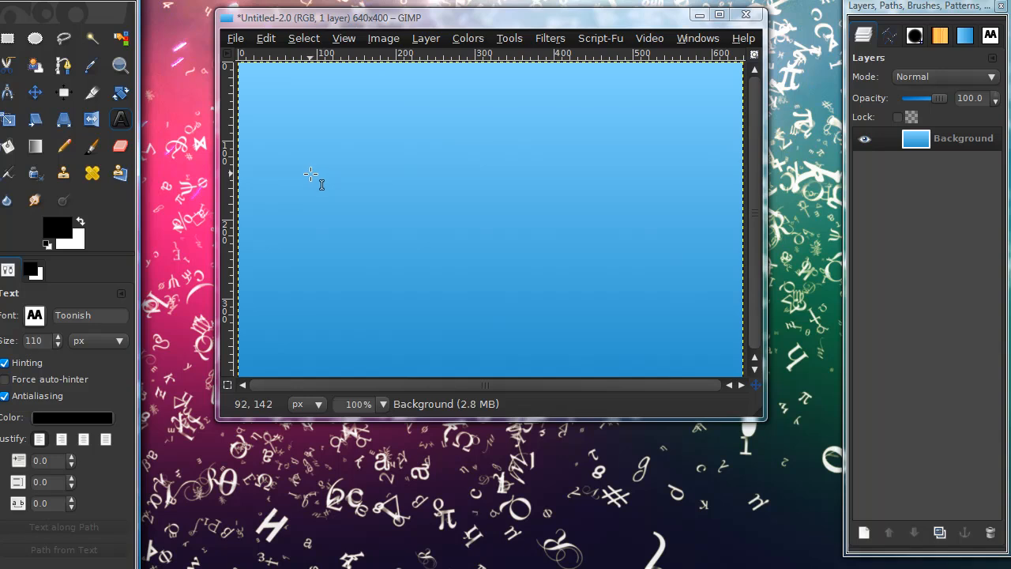
Type 'JXTutorials' on the canvas and drag the text into the centre
type("JXT")
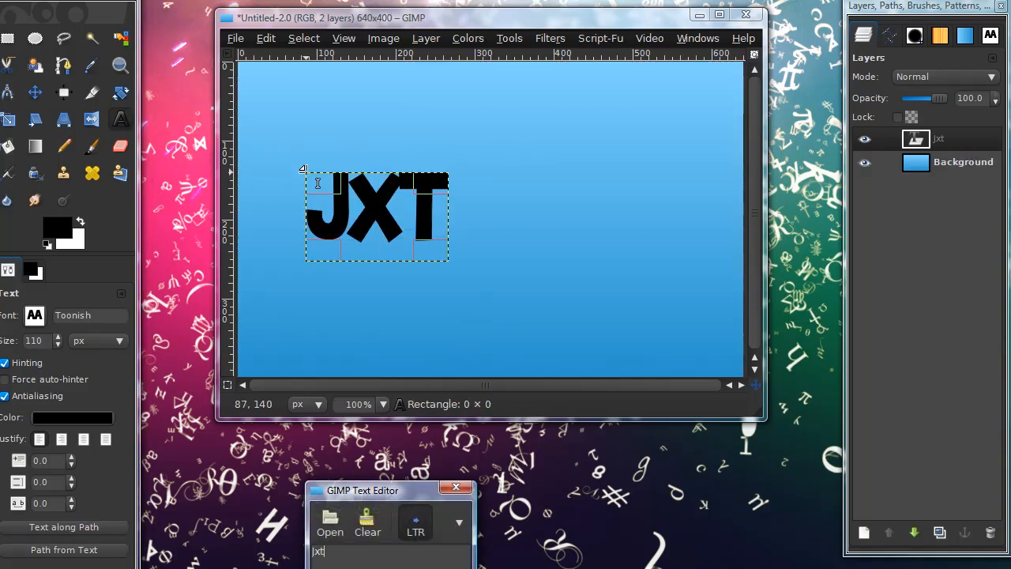
type("utorials")
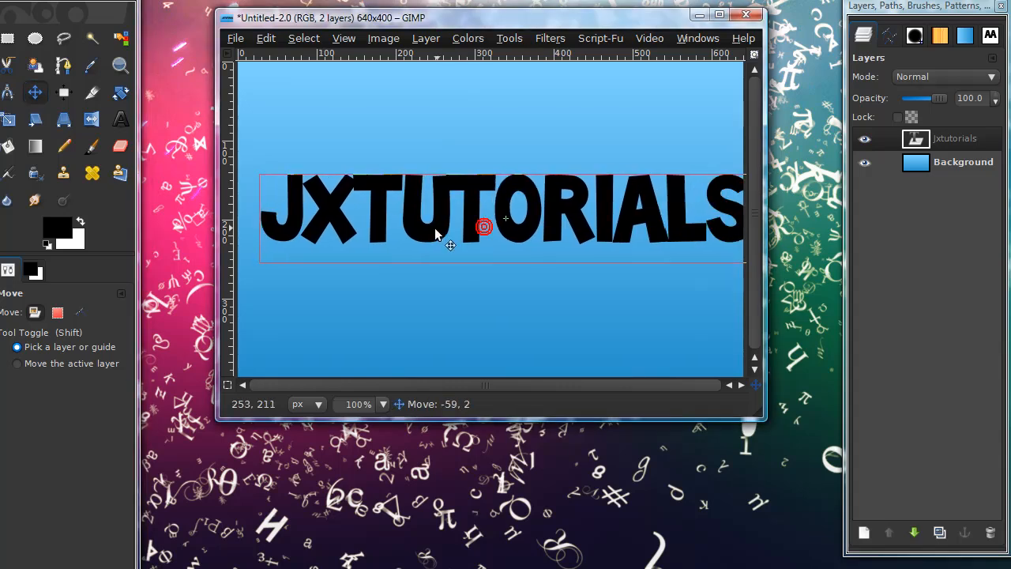
left_click_drag(484, 226, 437, 236)
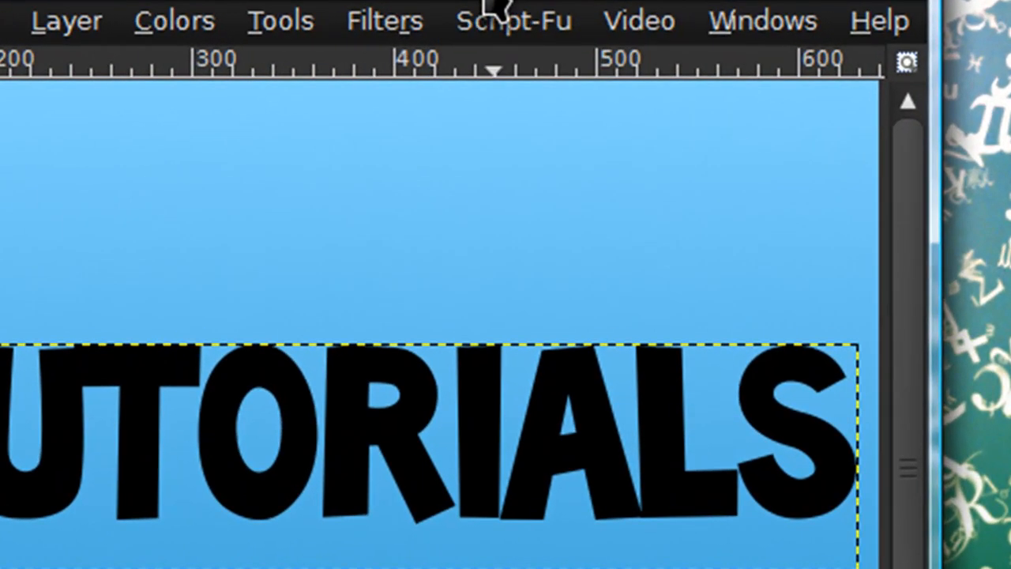
mouse_move(505, 55)
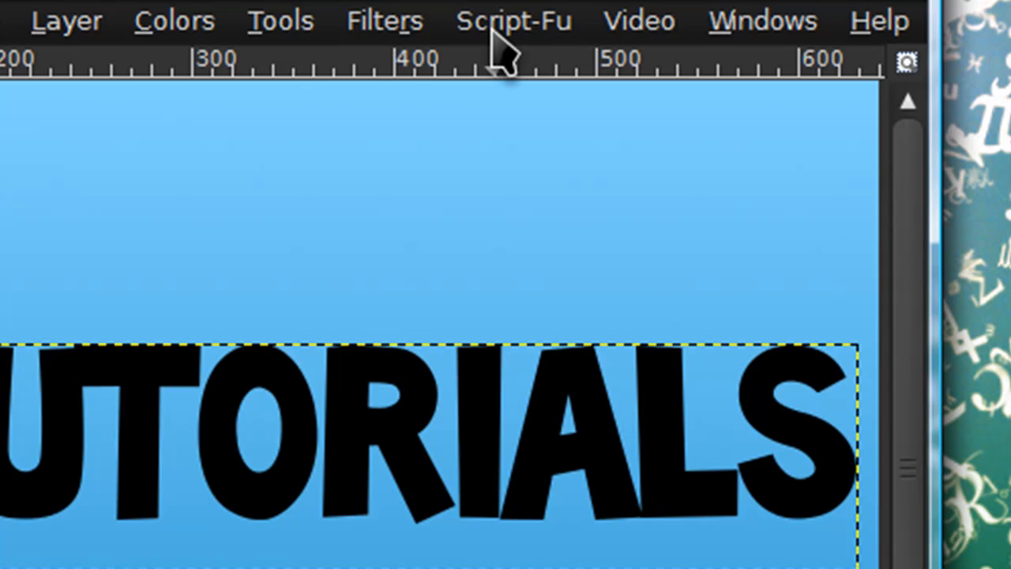
left_click(514, 20)
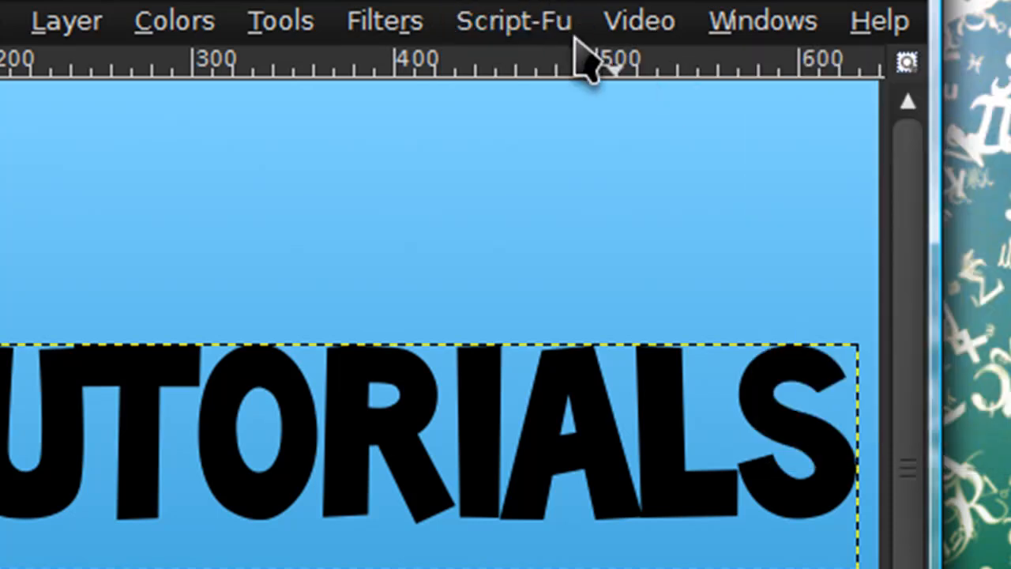
mouse_move(525, 51)
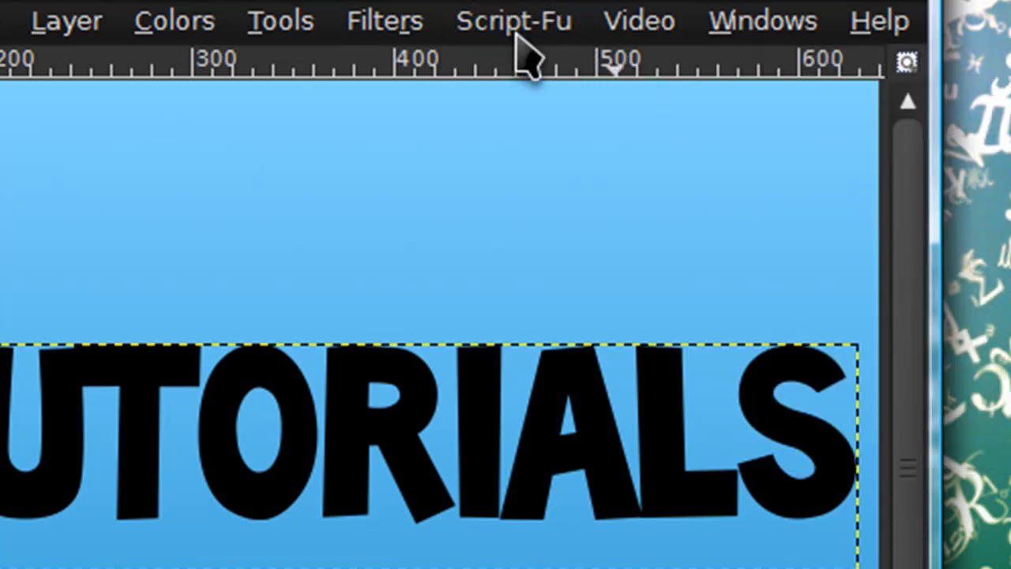
left_click(381, 19)
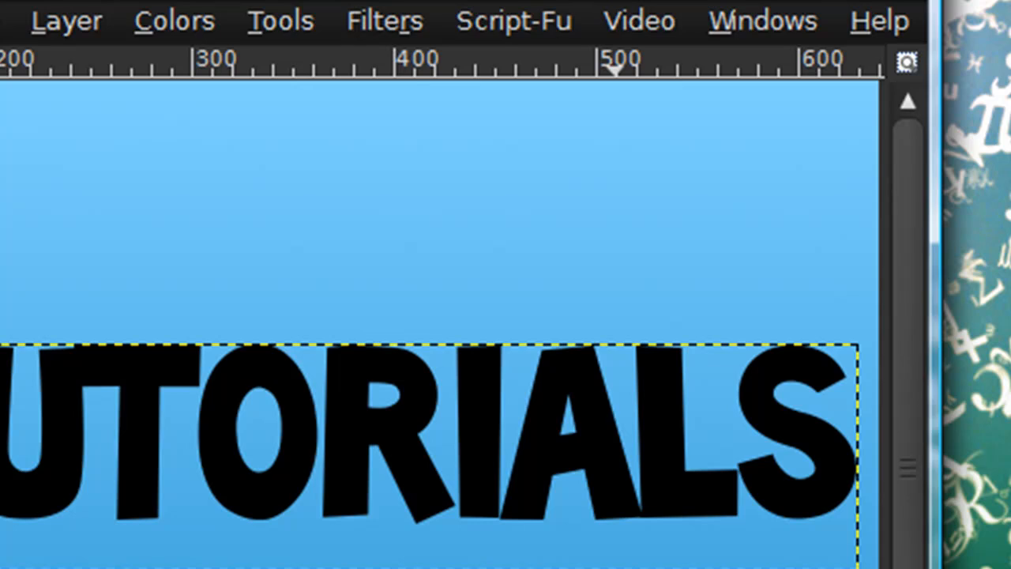
mouse_move(525, 103)
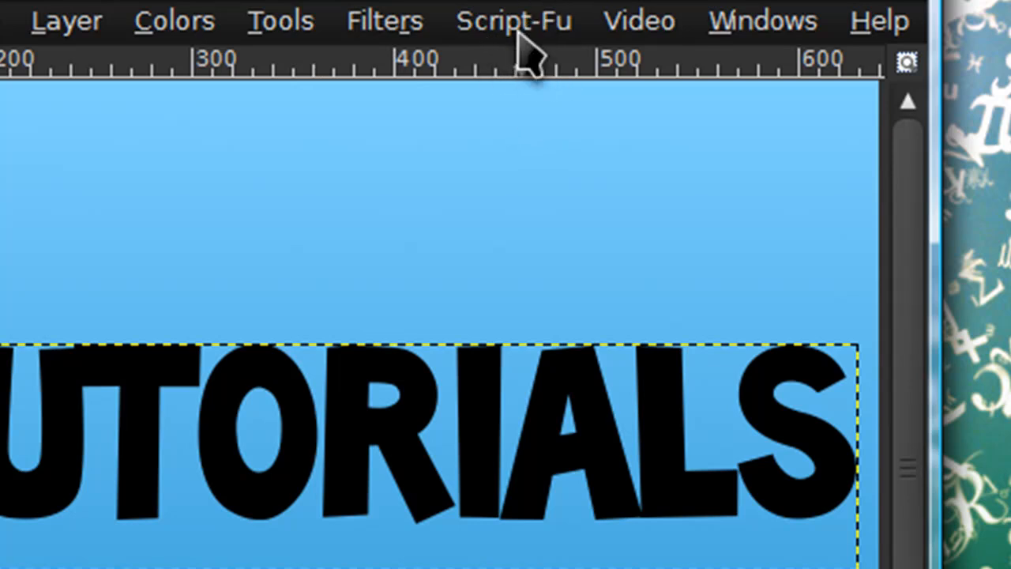
mouse_move(528, 75)
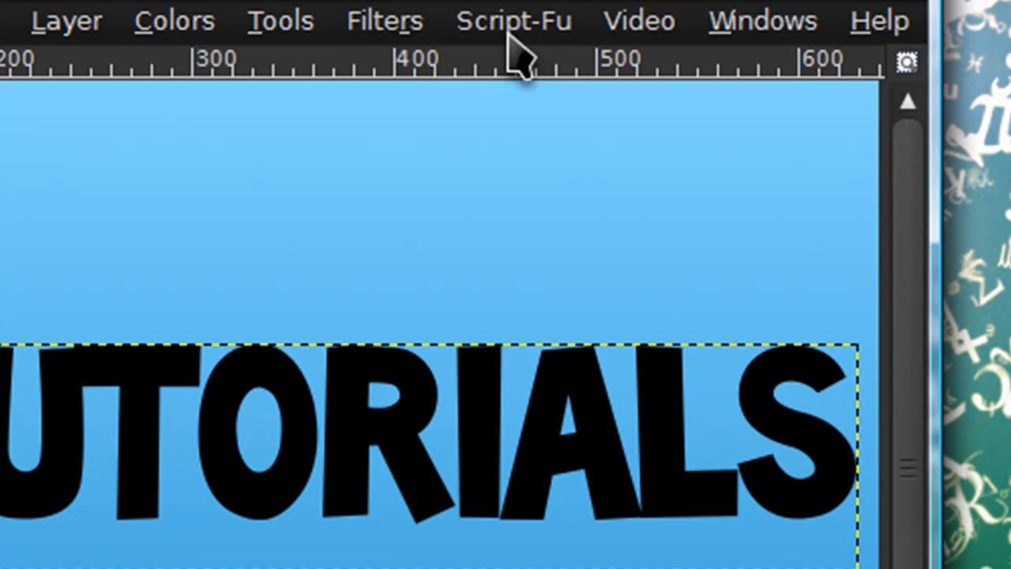
left_click(496, 21)
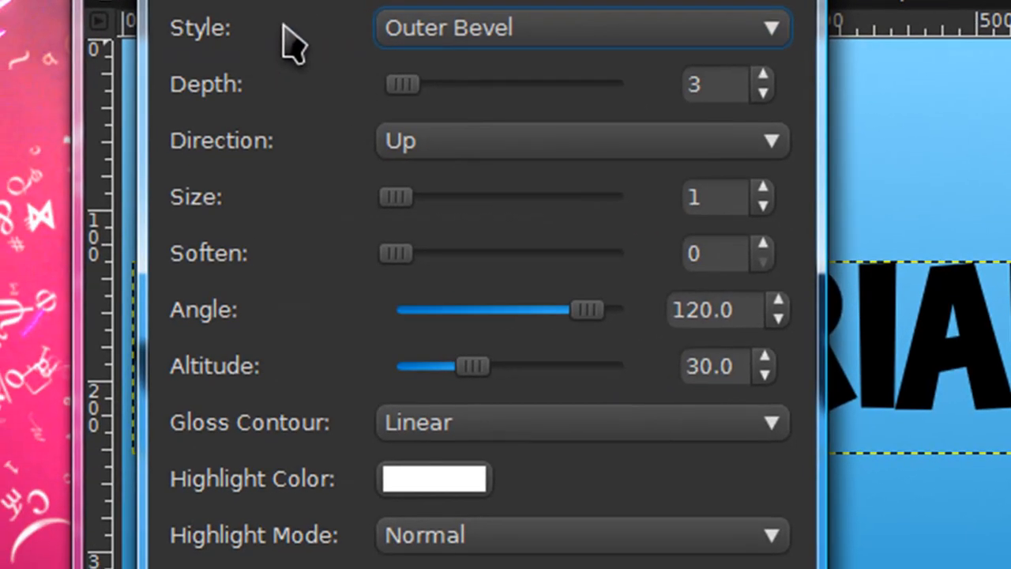
Set the bevel to Outer Bevel, depth 3, size 1, angle 120, altitude 30
left_click(711, 84)
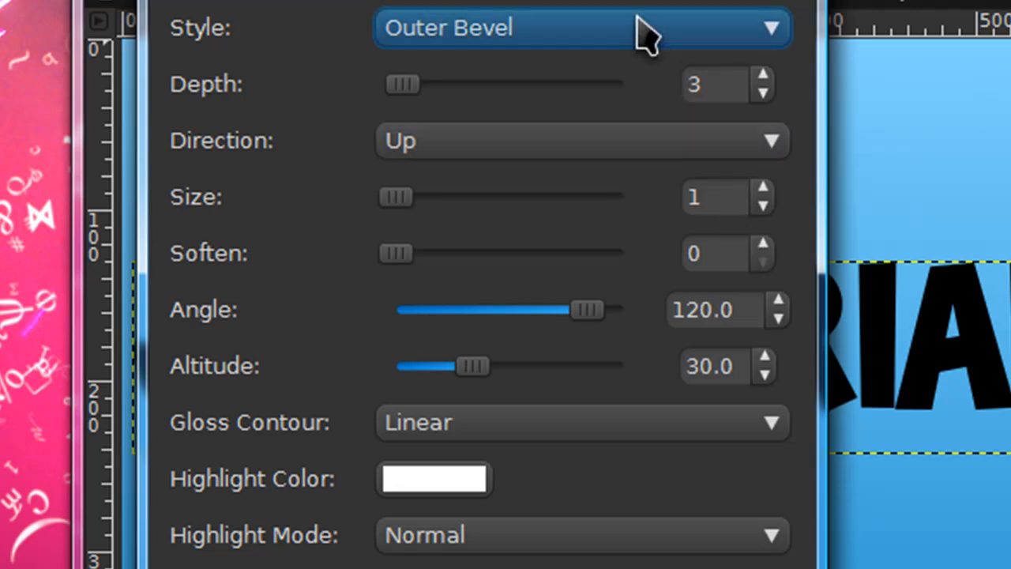
mouse_move(458, 243)
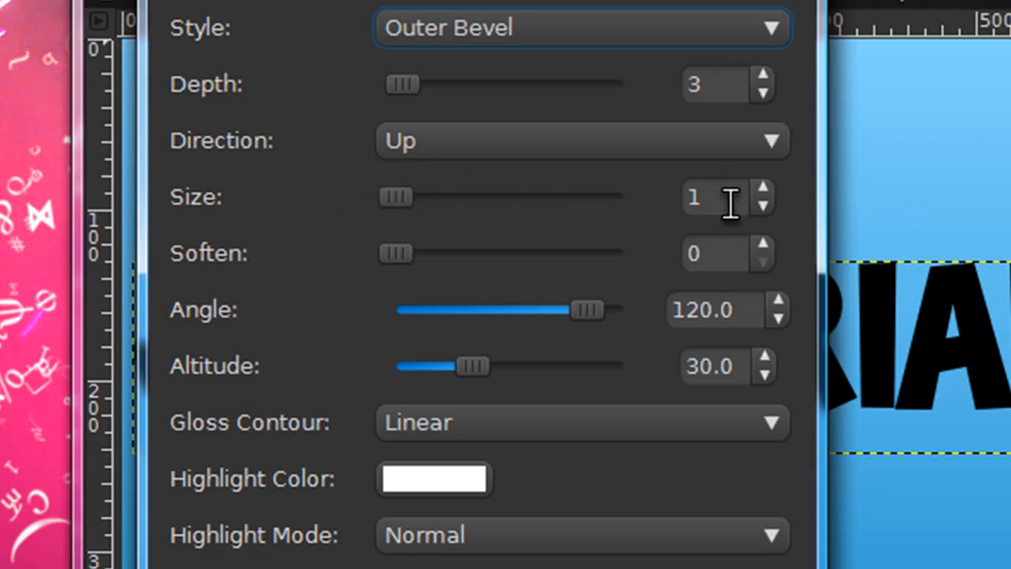
mouse_move(853, 249)
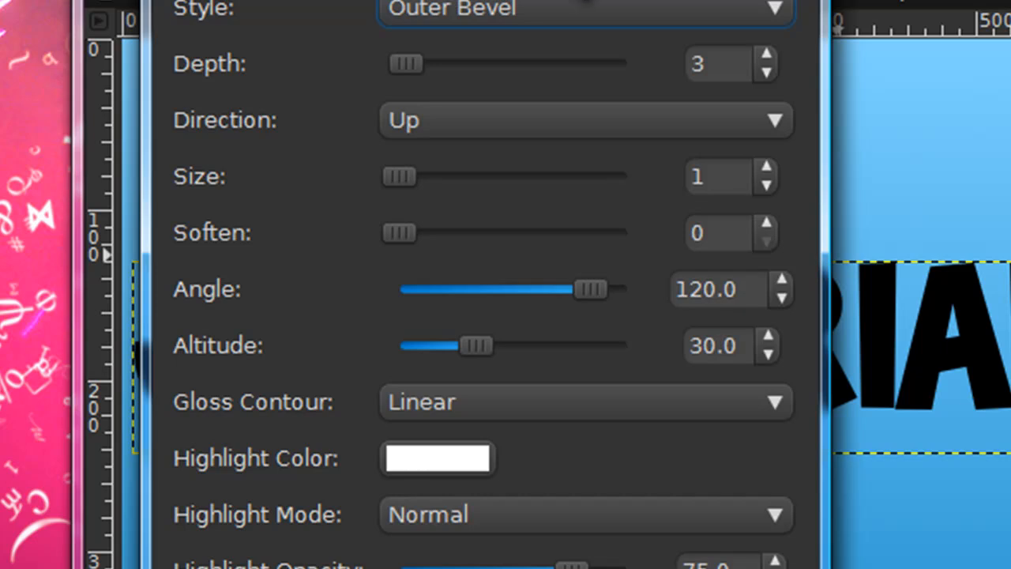
mouse_move(538, 65)
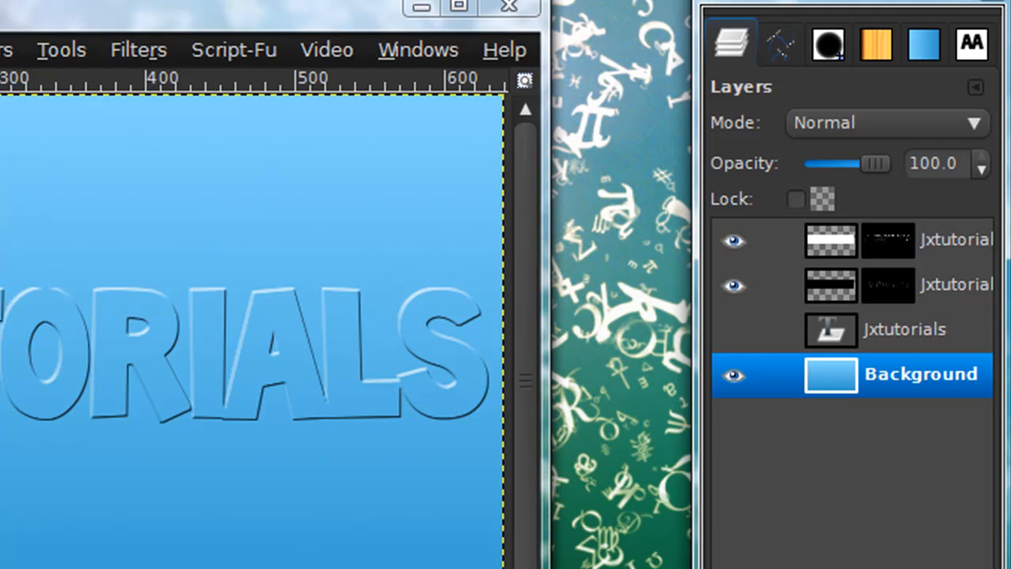
Turn the Jxtutorials text layer into a selection with Text to Selection
left_click(736, 330)
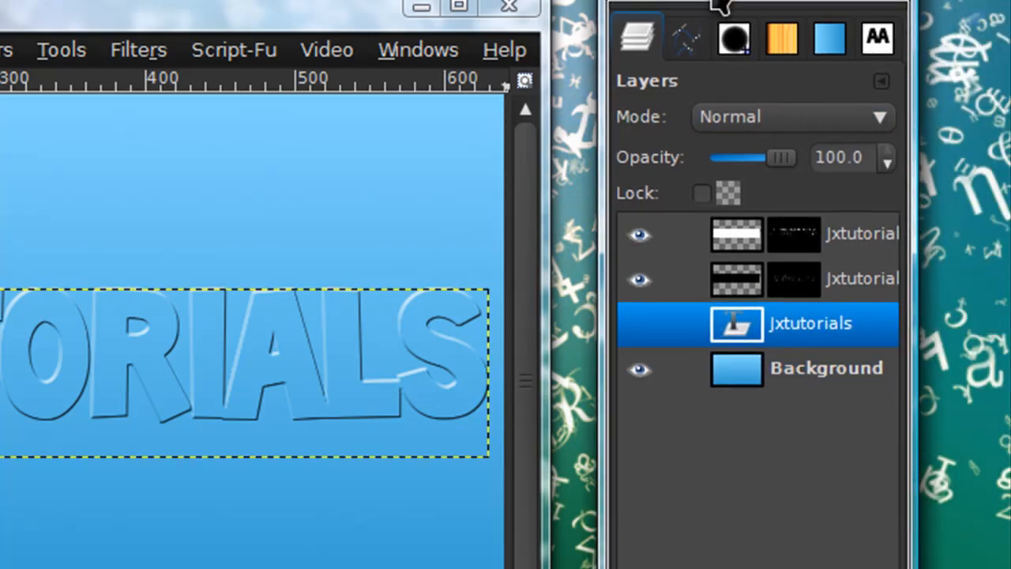
right_click(809, 323)
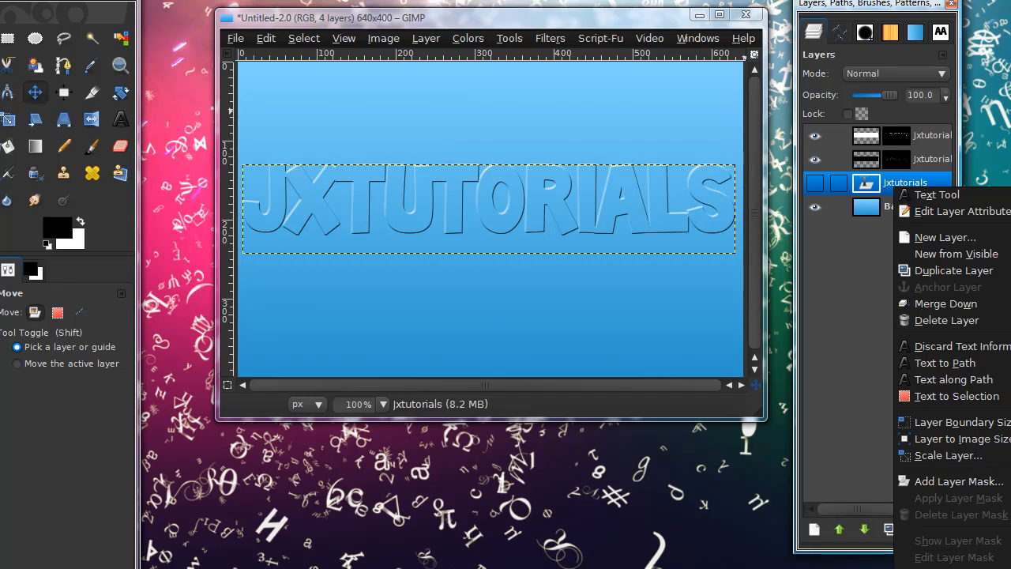
left_click(955, 395)
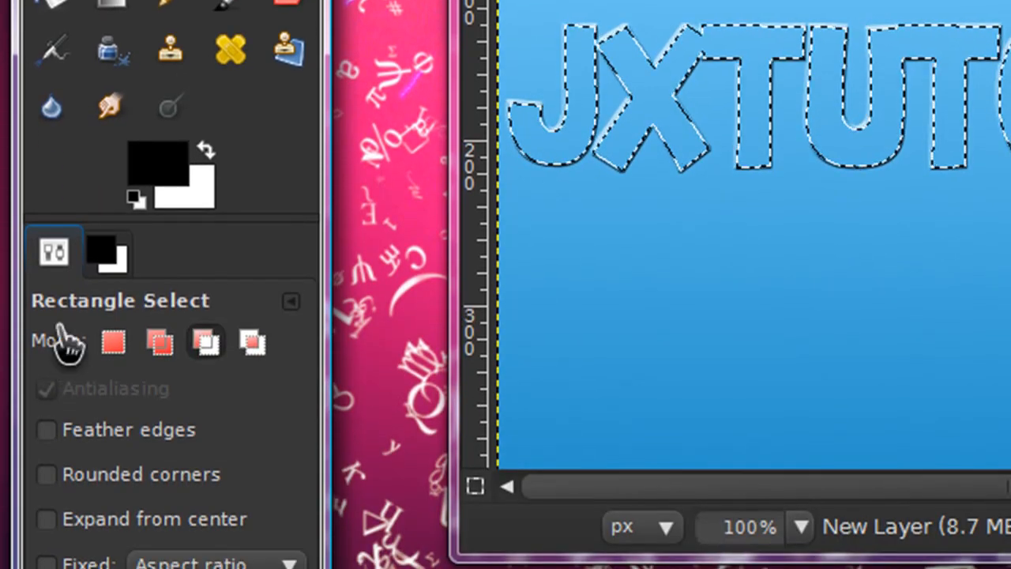
mouse_move(204, 343)
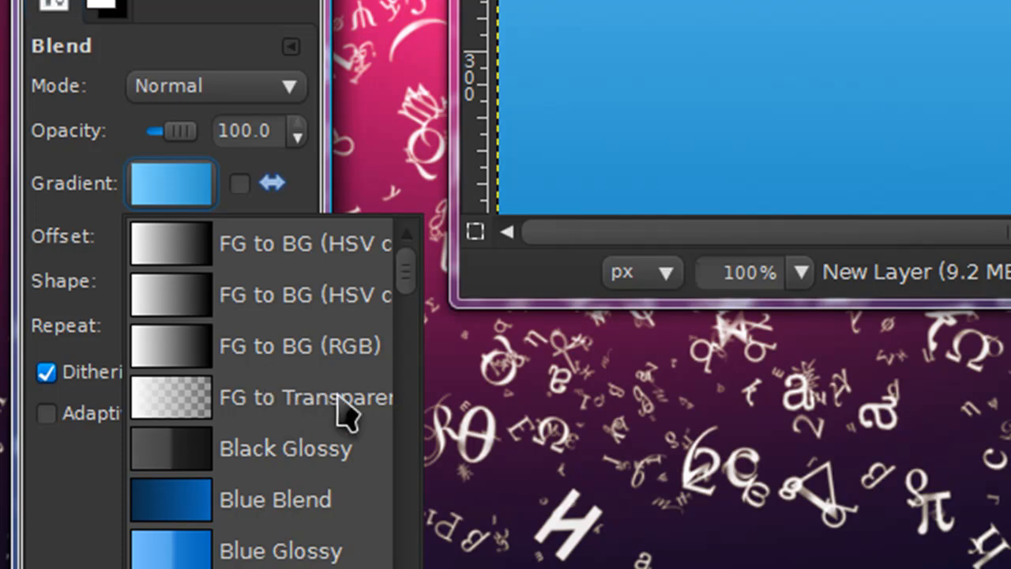
Fill the letter tops with a white-to-transparent gradient at 62.5 layer opacity
left_click(298, 398)
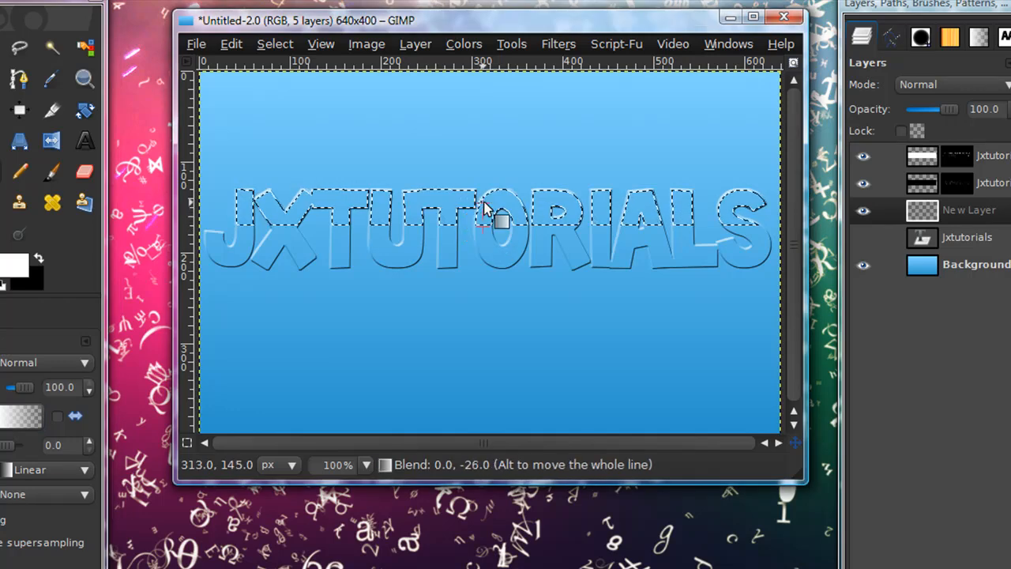
left_click_drag(486, 209, 596, 276)
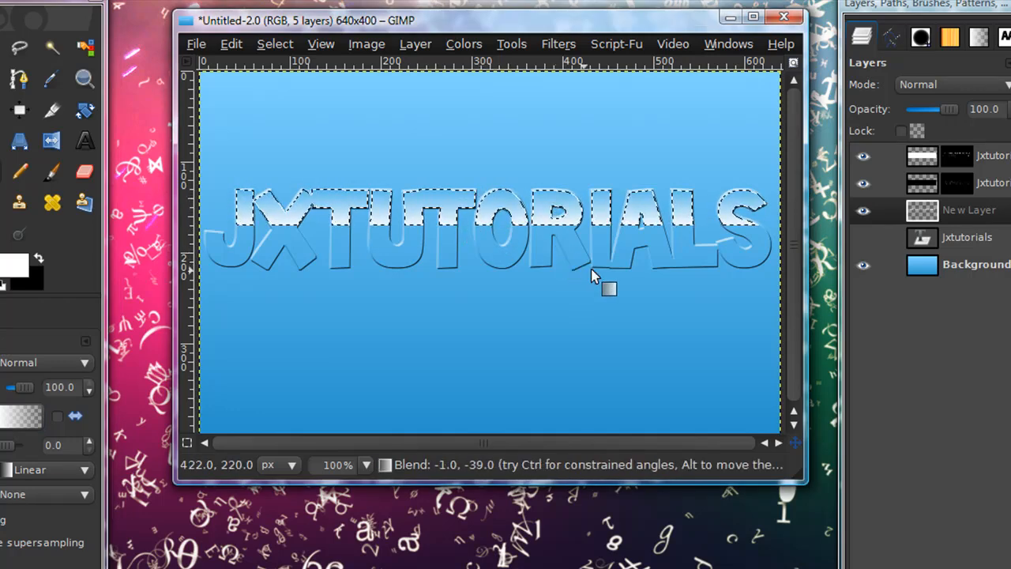
mouse_move(549, 233)
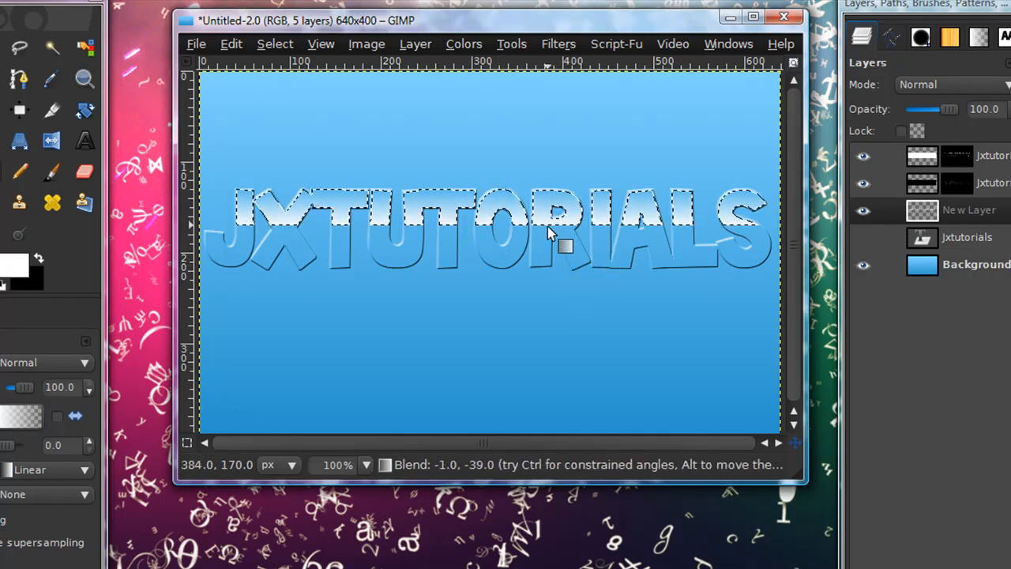
left_click_drag(560, 245, 466, 304)
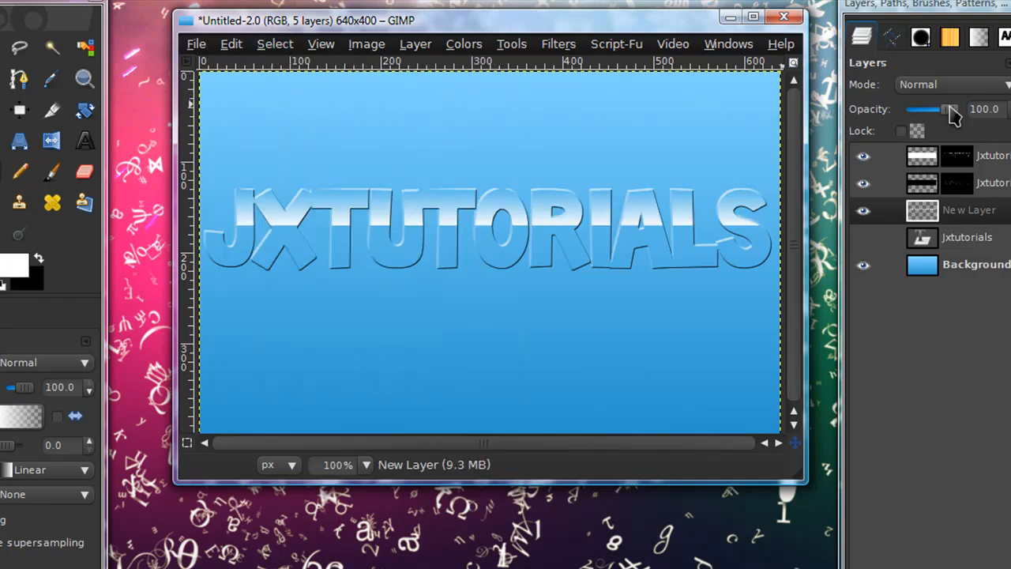
left_click_drag(955, 110, 935, 110)
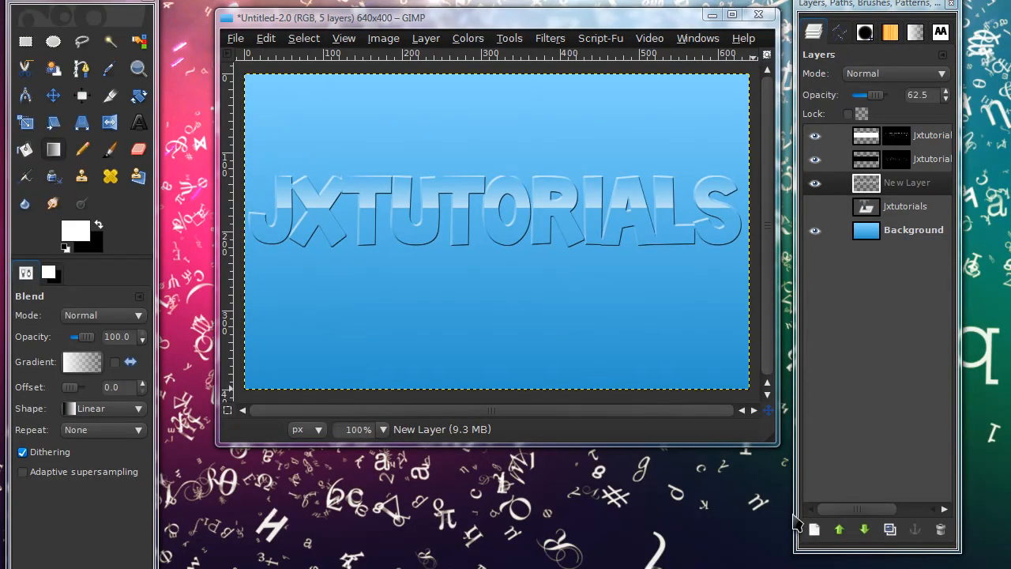
mouse_move(970, 307)
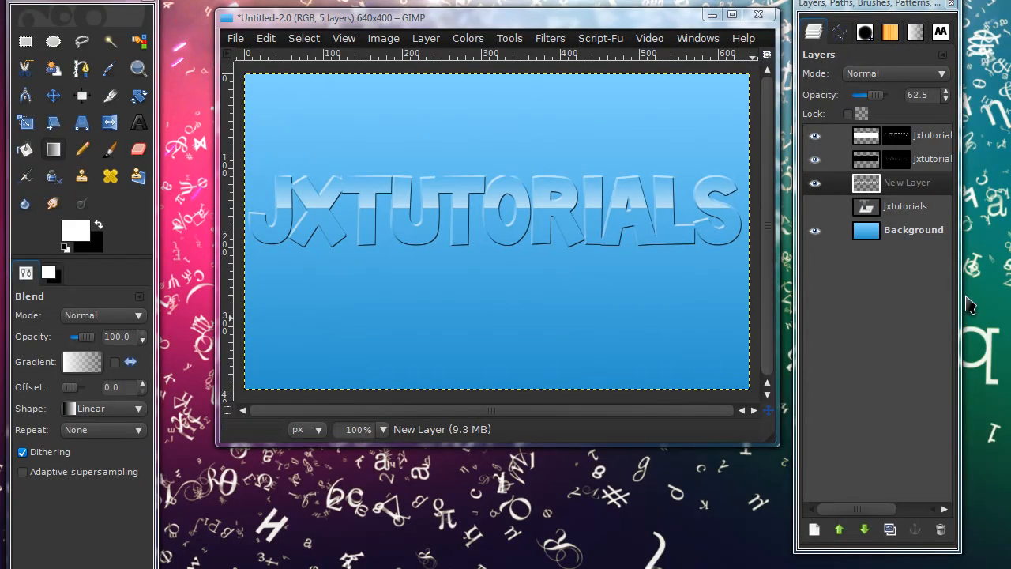
mouse_move(968, 264)
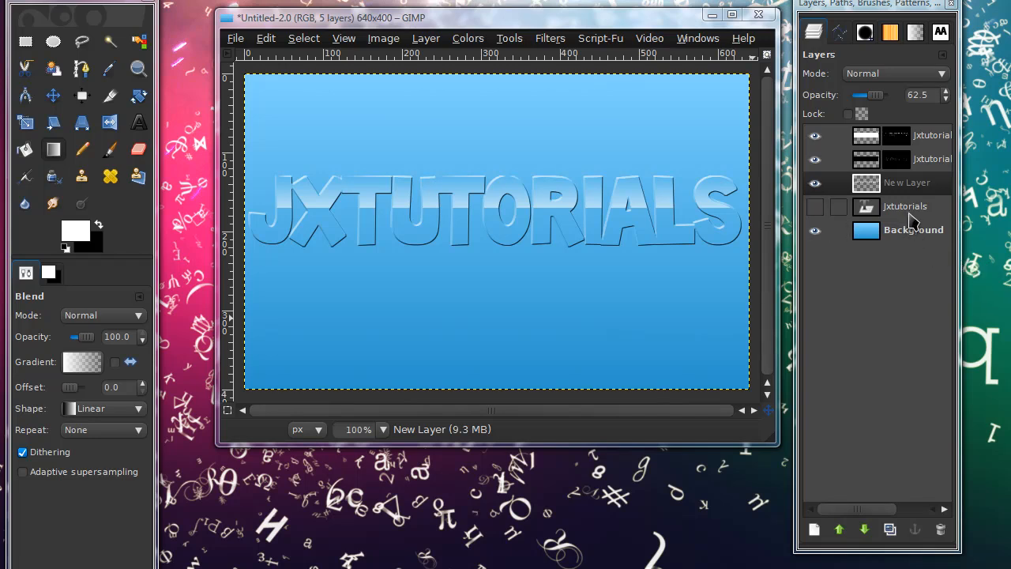
mouse_move(896, 219)
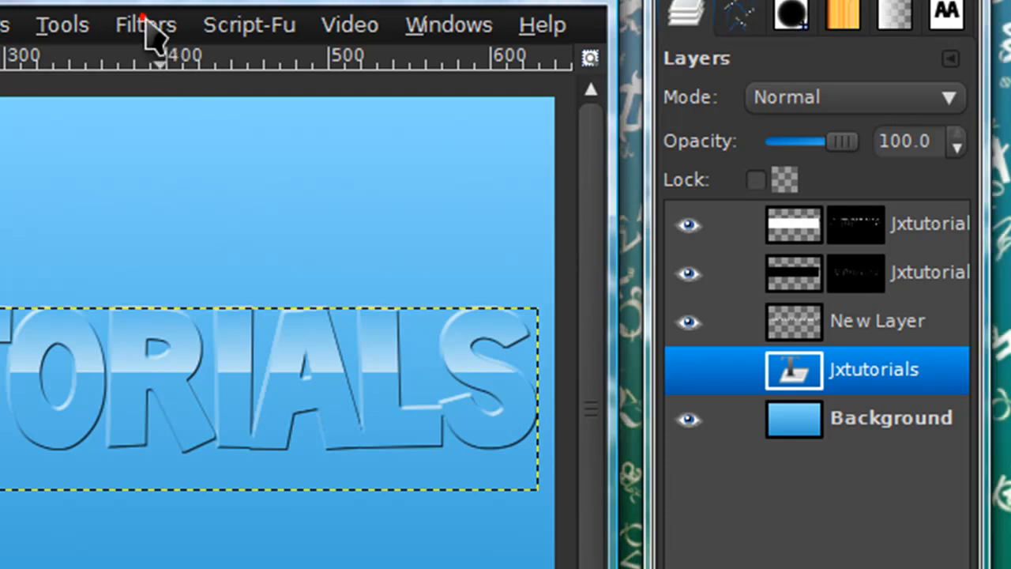
Apply a black Drop Shadow with offset 0, 0 and blur radius 10
left_click(145, 24)
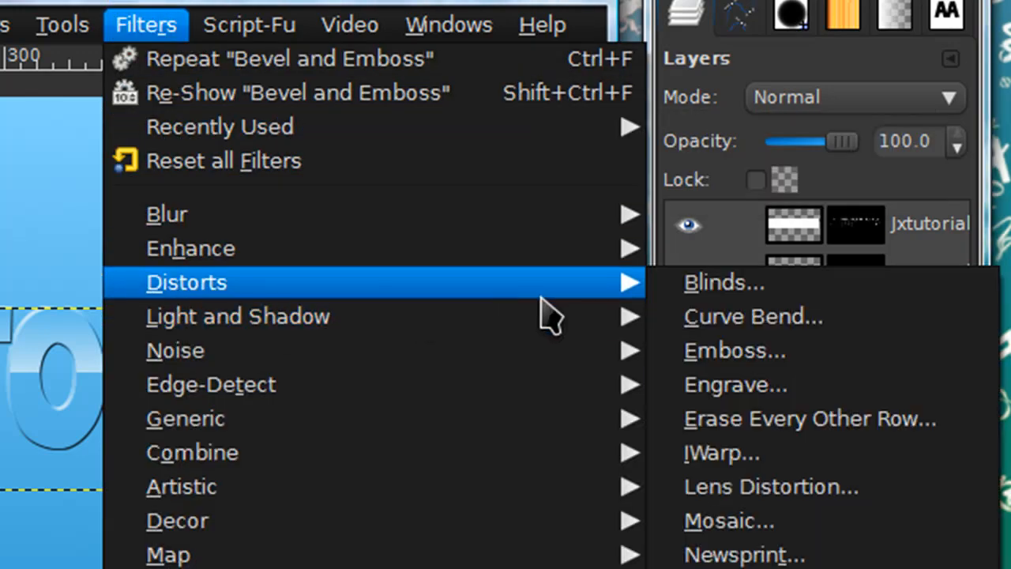
mouse_move(237, 316)
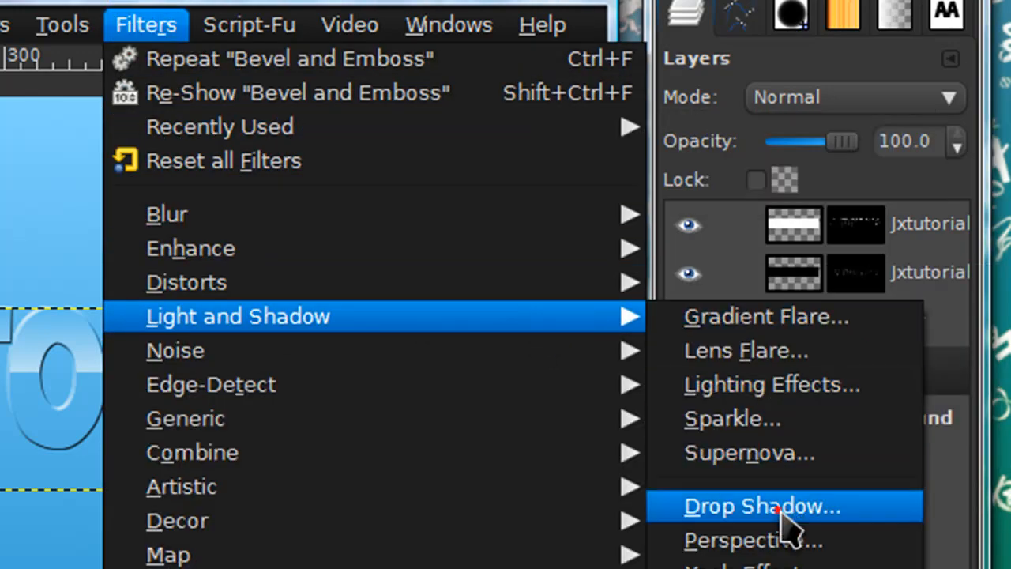
left_click(765, 506)
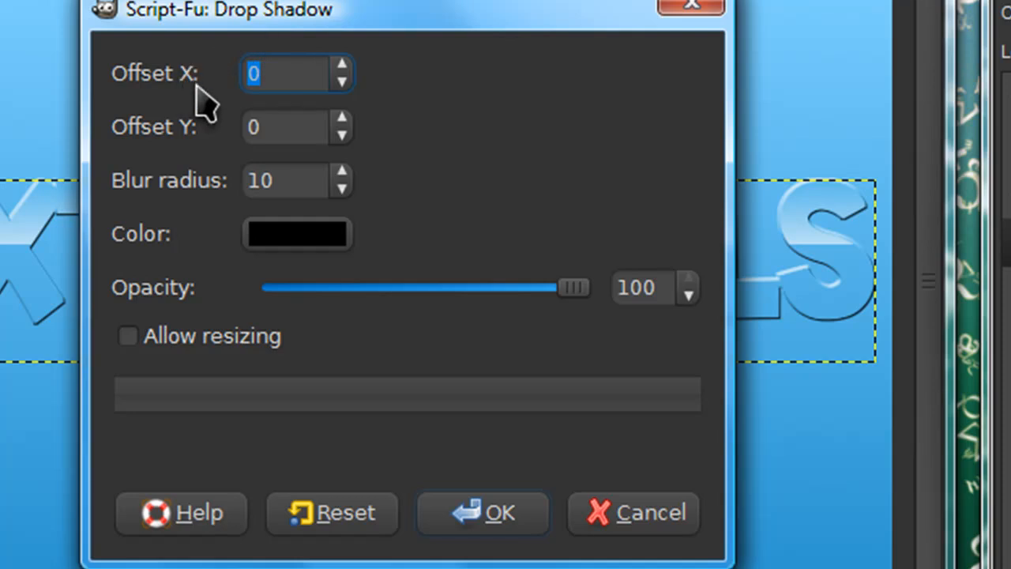
mouse_move(272, 172)
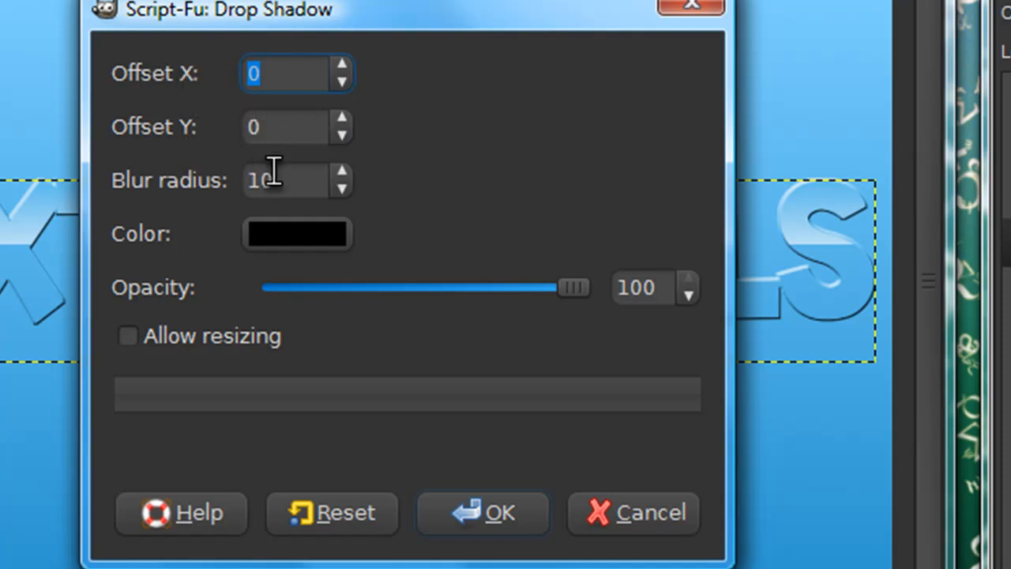
mouse_move(525, 470)
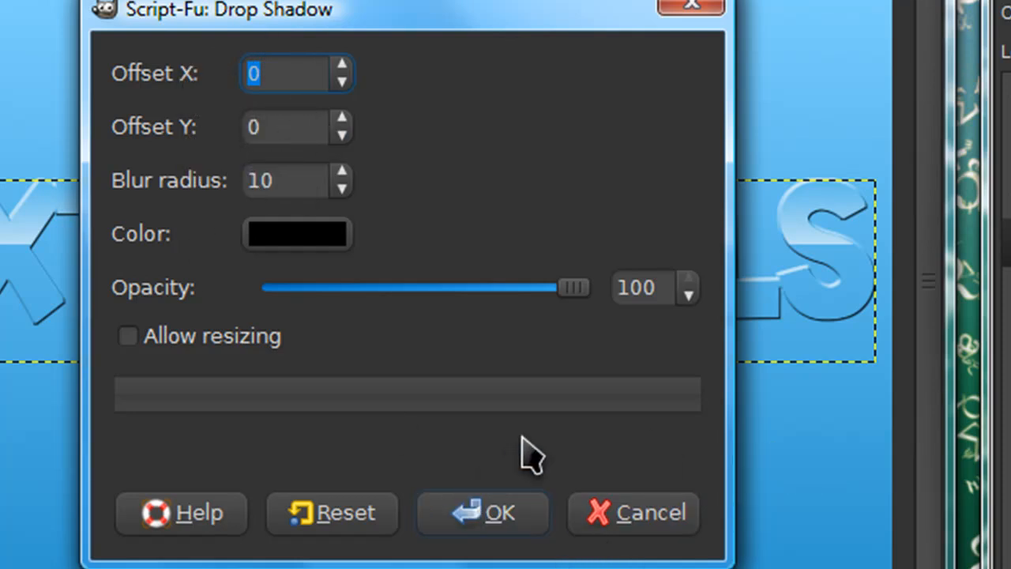
mouse_move(203, 286)
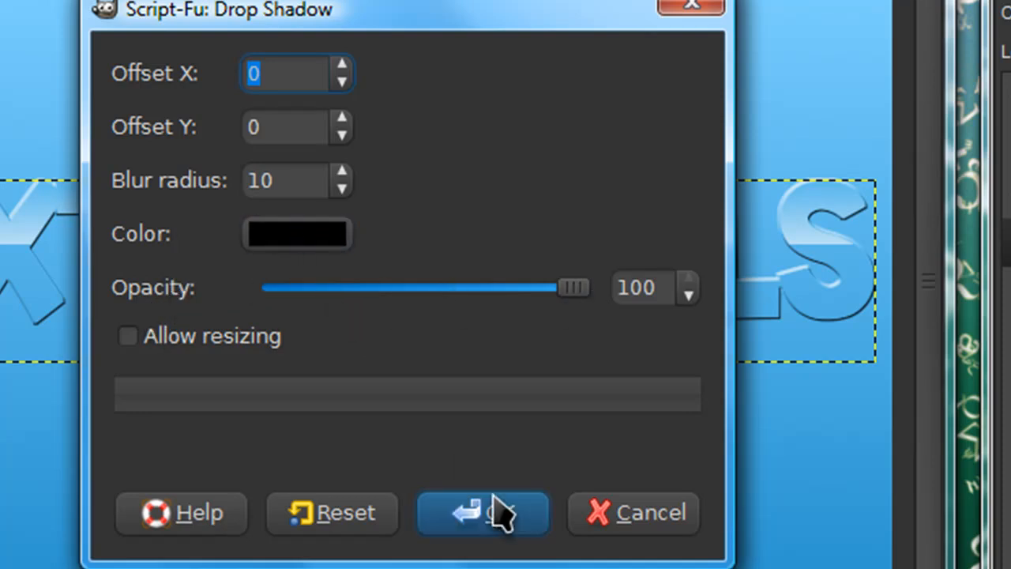
left_click(479, 513)
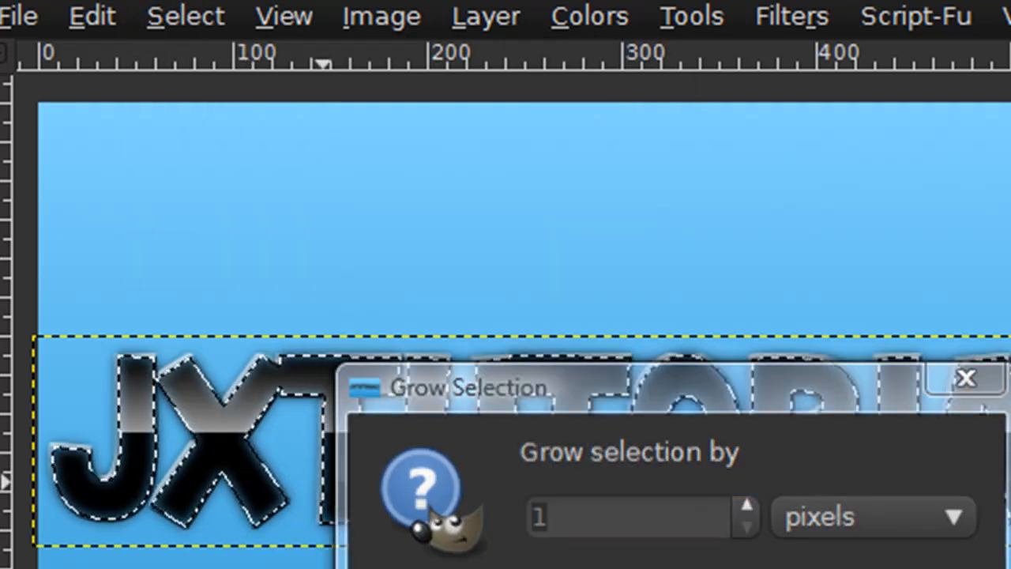
Grow the selection by 1 px and erase the shadow inside the letters
left_click(967, 377)
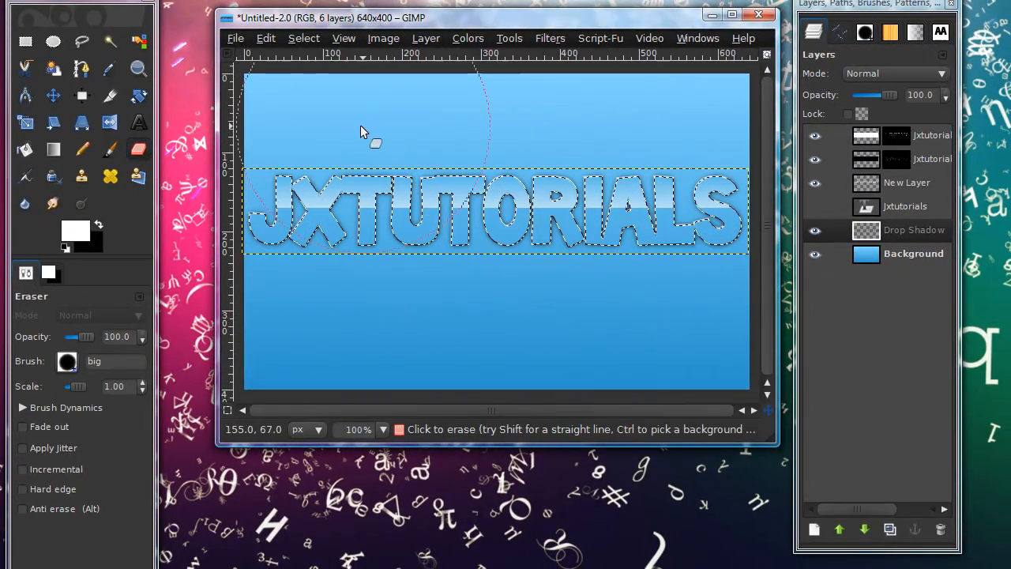
left_click(304, 38)
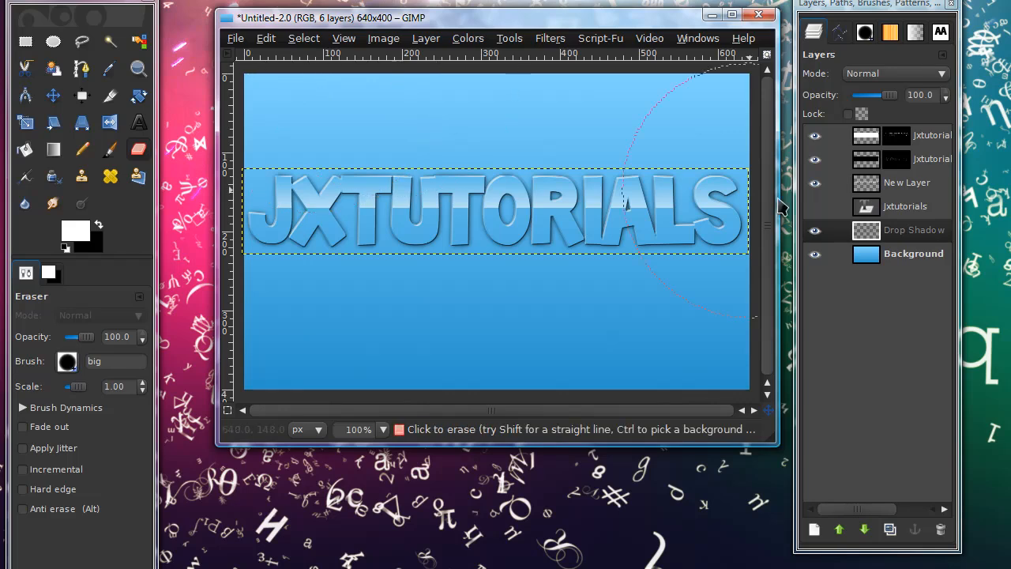
left_click(914, 254)
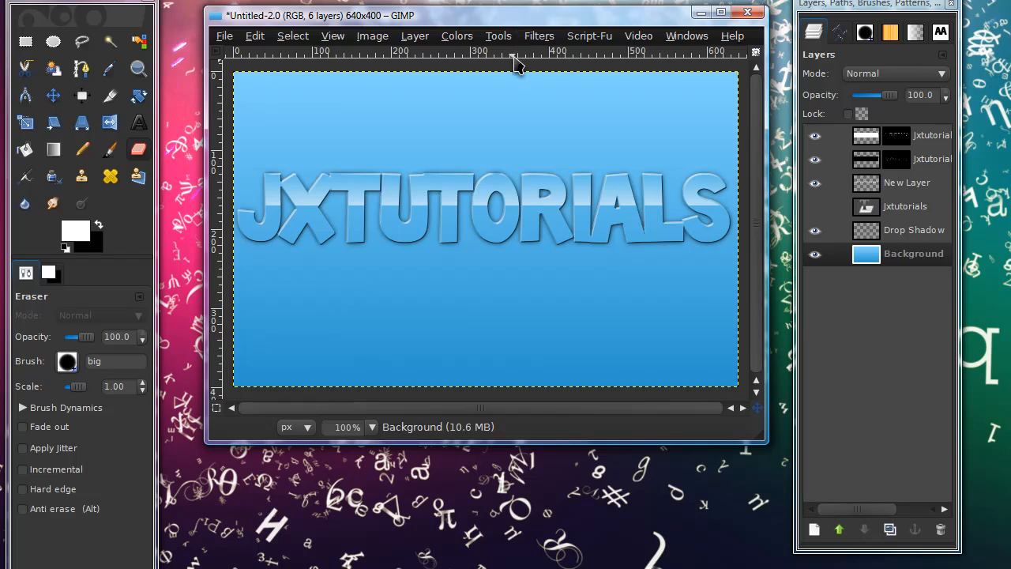
mouse_move(207, 95)
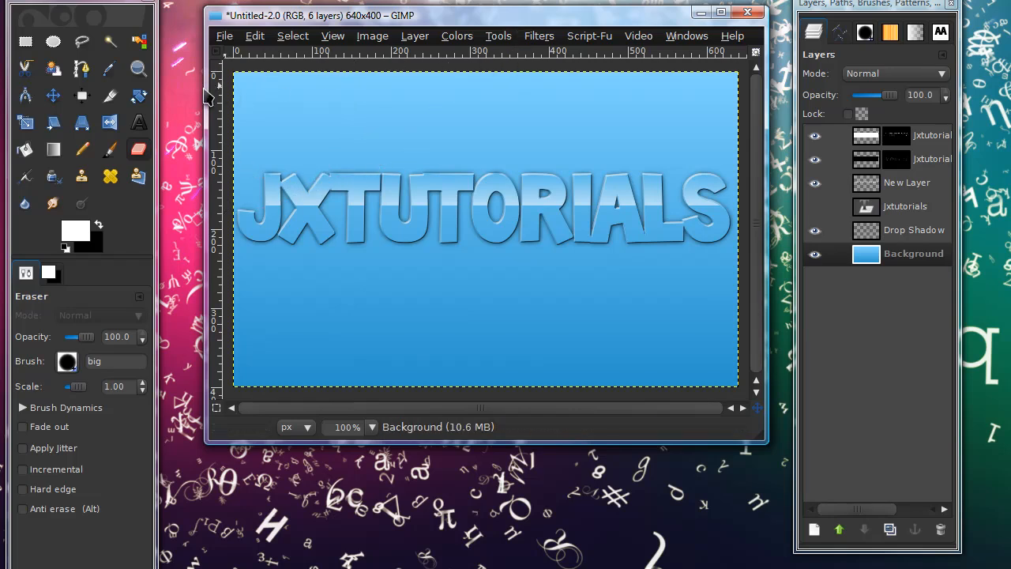